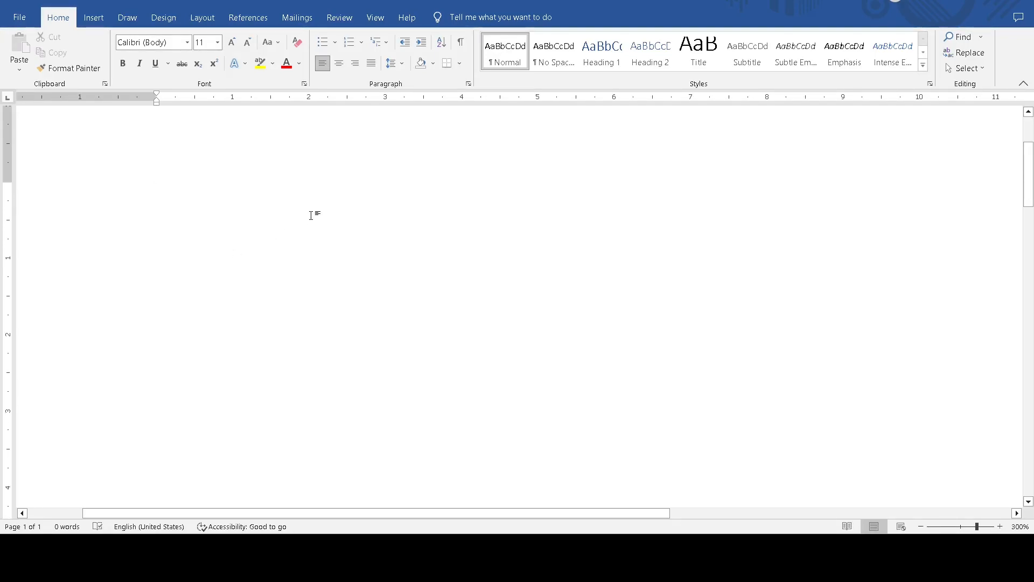
Step: Type the number 78858 at the start of the blank document
left_click(156, 198)
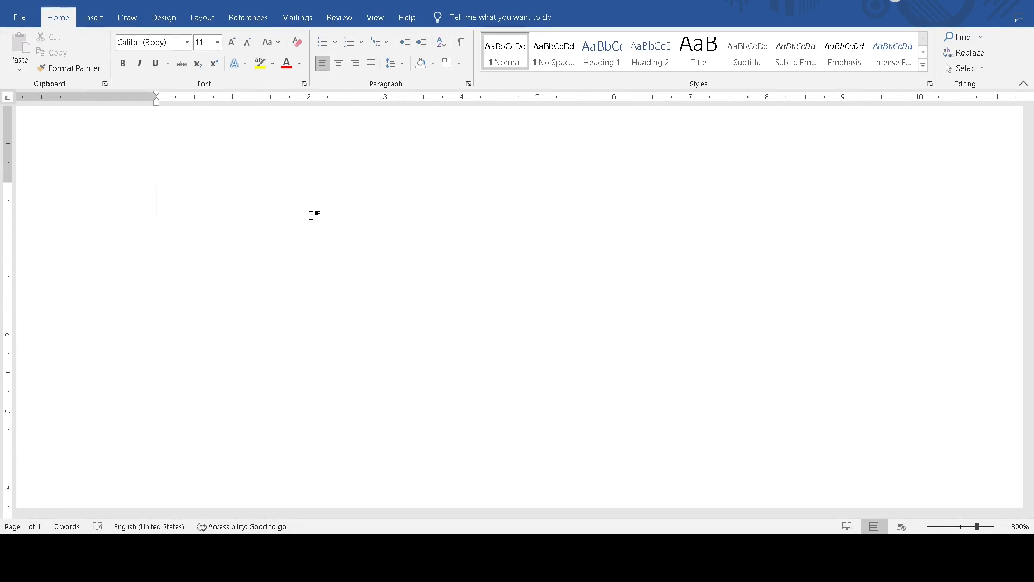
type("78858")
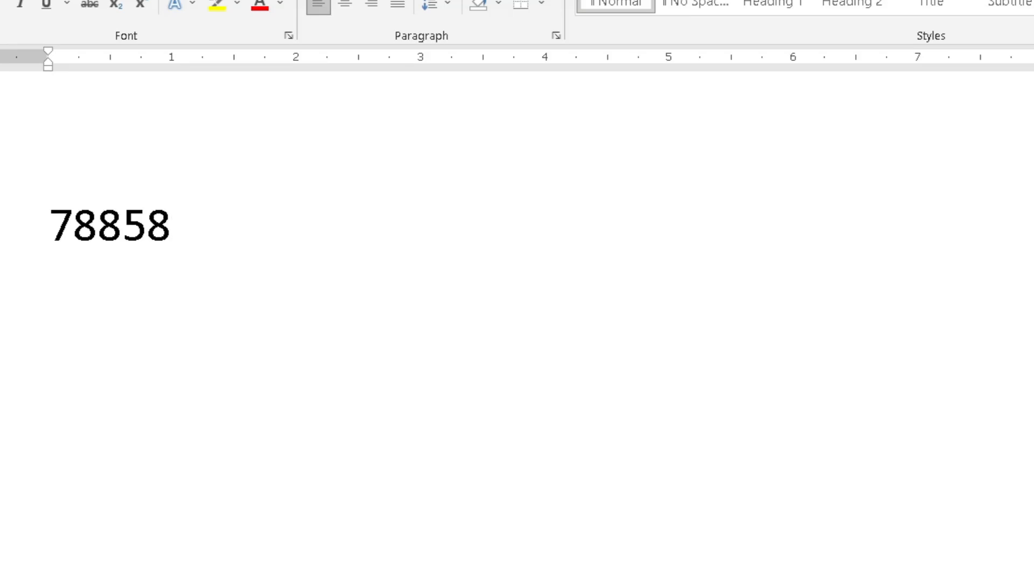
Step: Wrap 78858 in field braces and place the cursor before the number
left_click(171, 227)
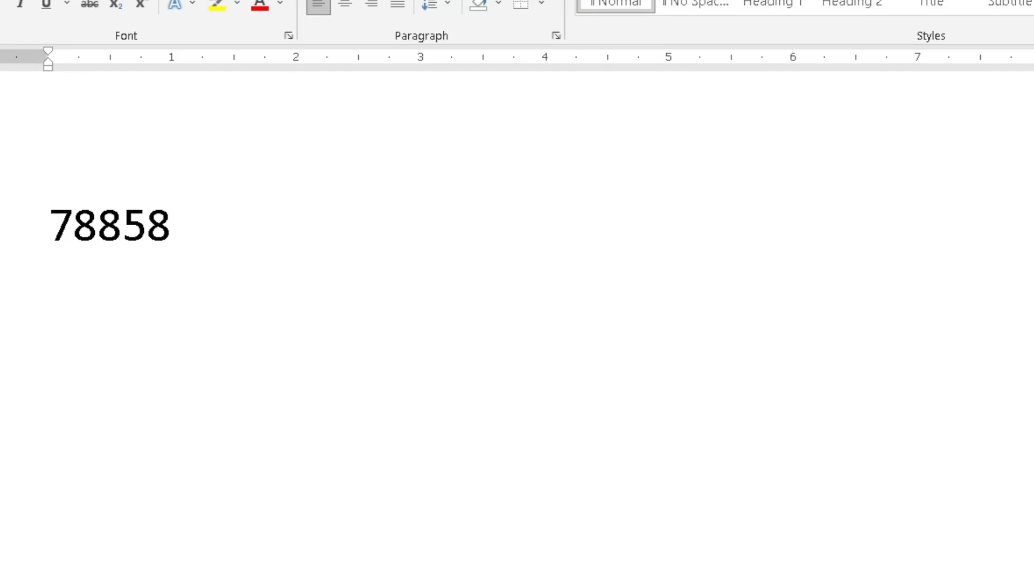
left_click(49, 224)
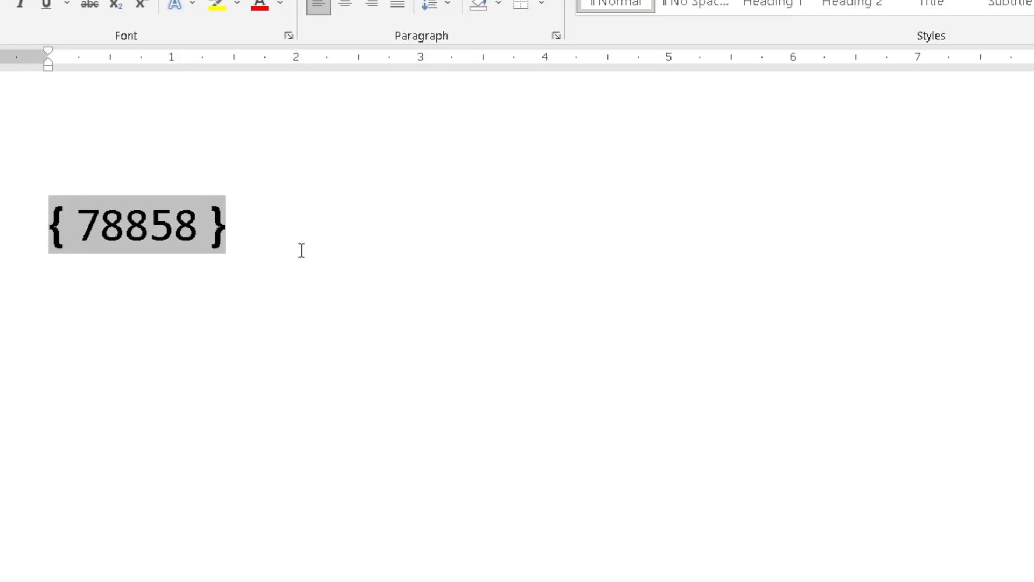
left_click(79, 224)
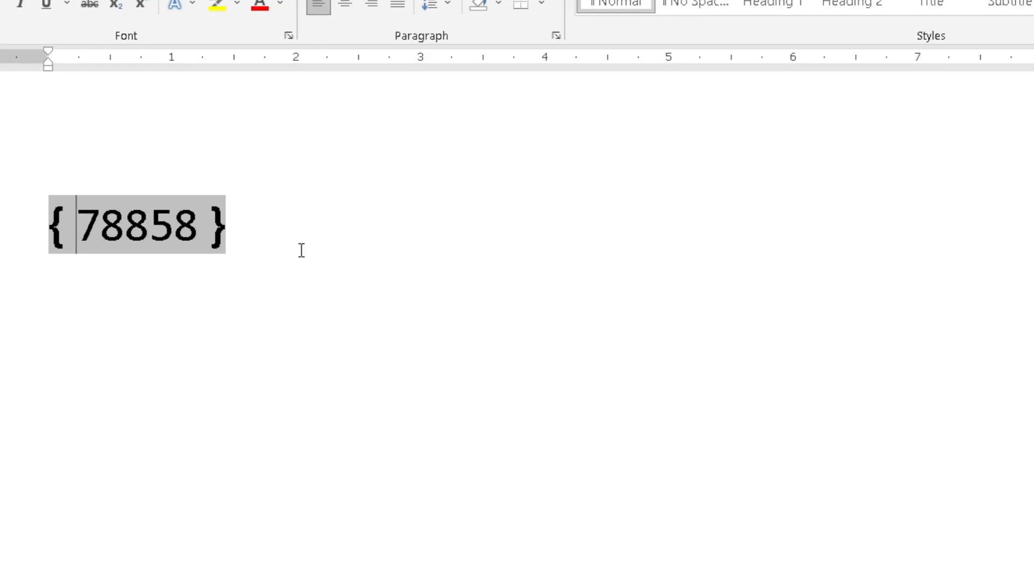
Step: Edit the field code to read =78858\*cardtext
type("=")
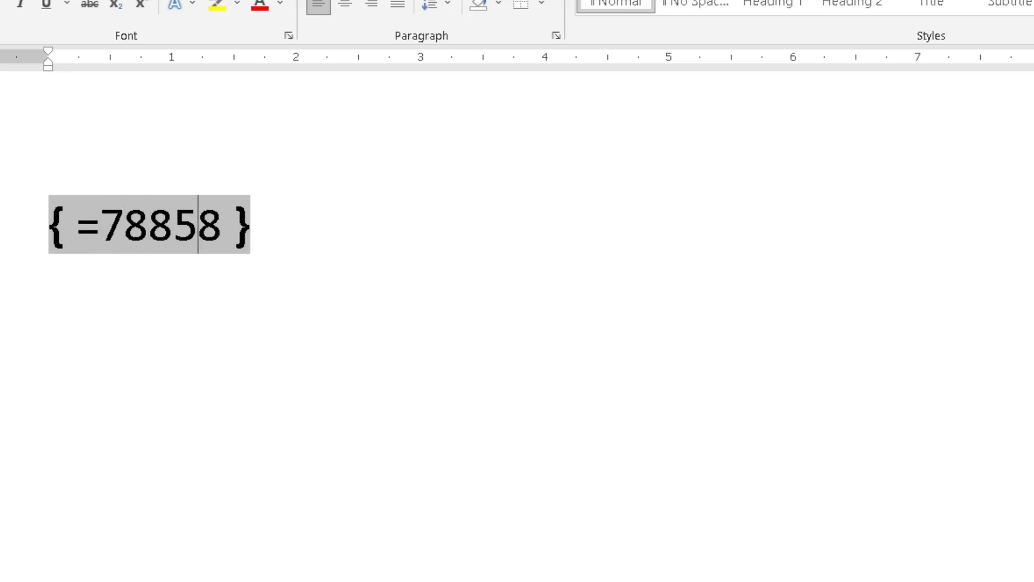
type("\\")
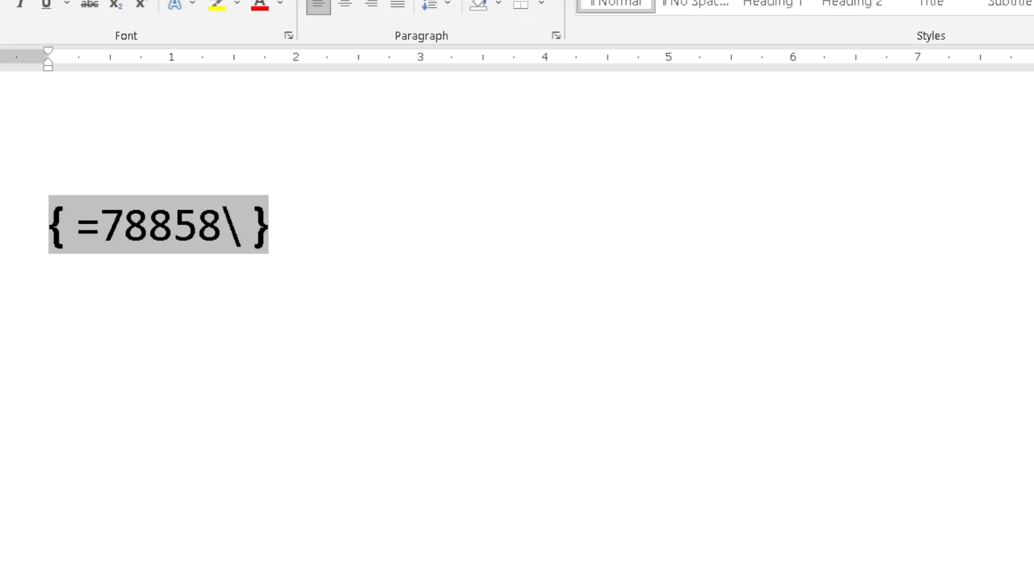
type("*")
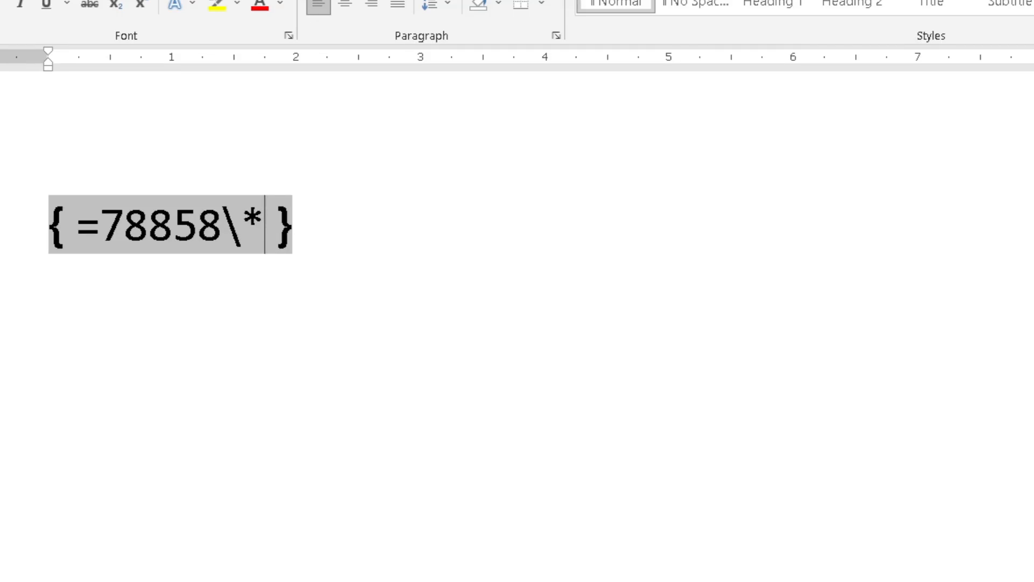
type("car")
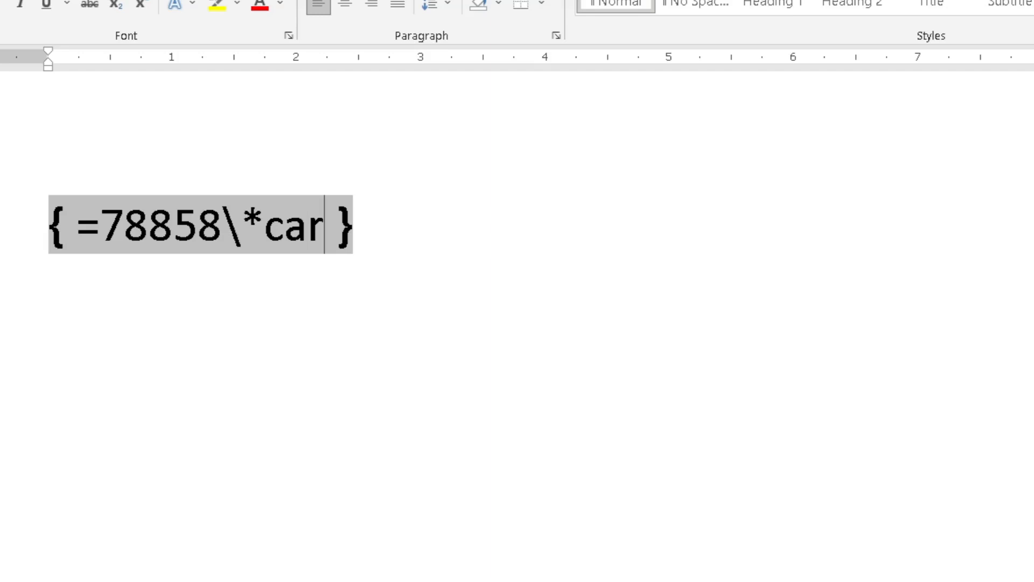
type("dtext")
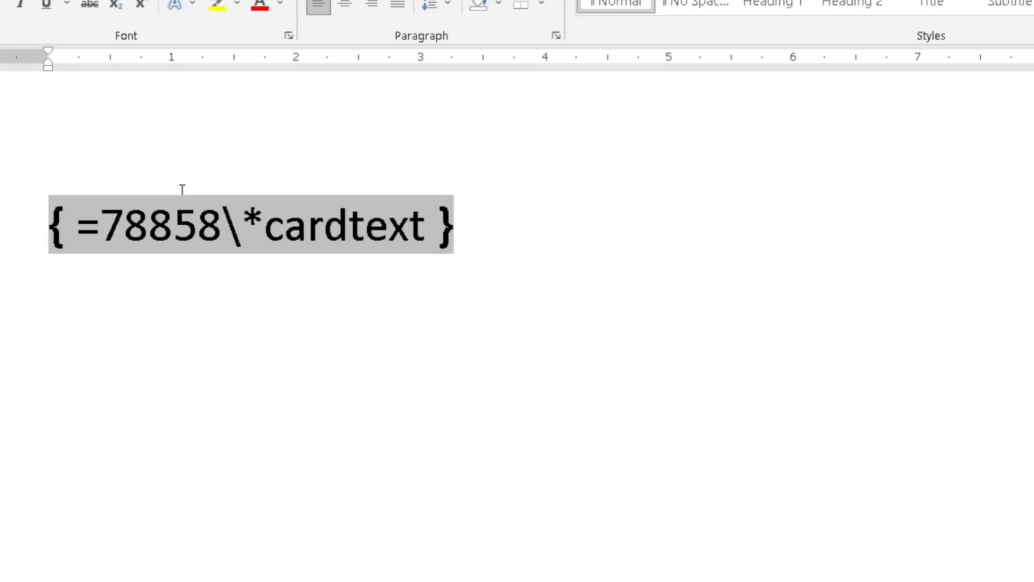
Step: Update the field so it shows 'seventy-eight thousand eight hundred fifty-eight'
right_click(290, 218)
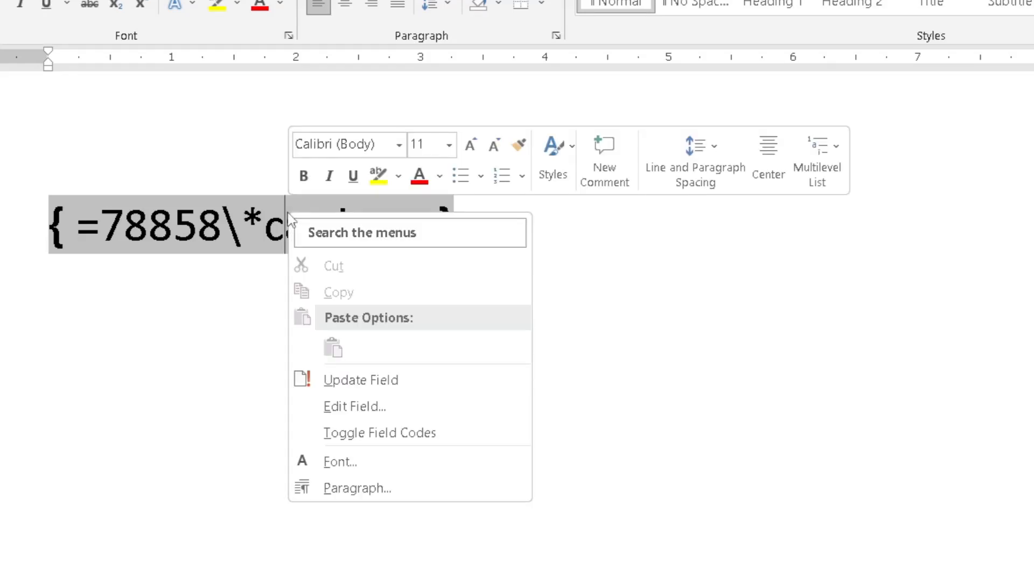
mouse_move(356, 380)
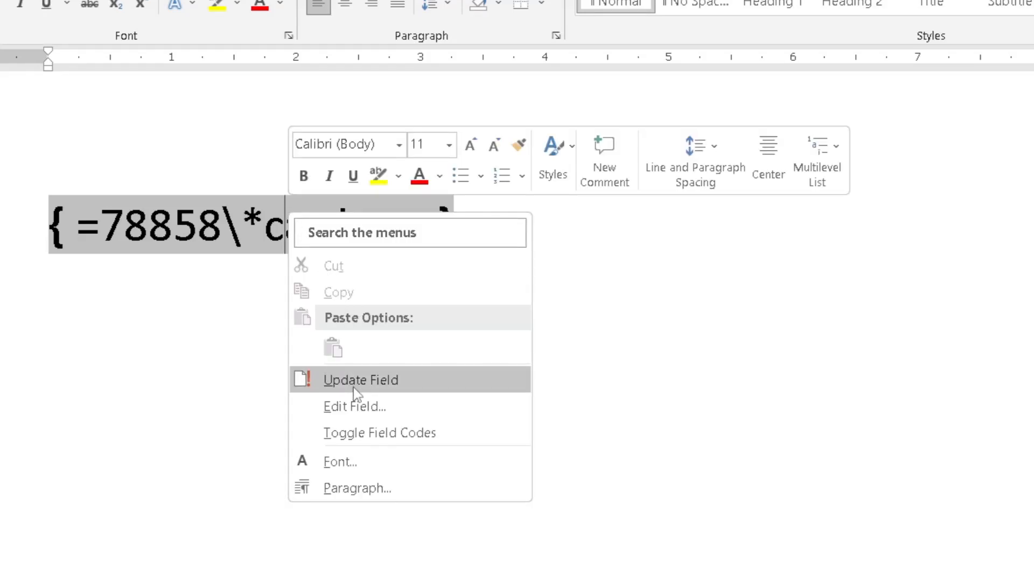
left_click(361, 379)
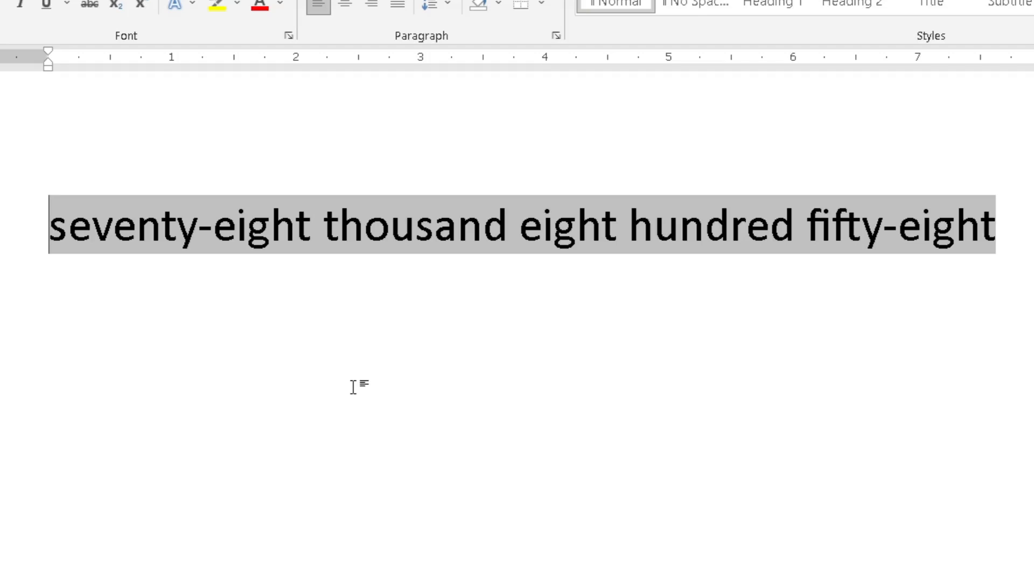